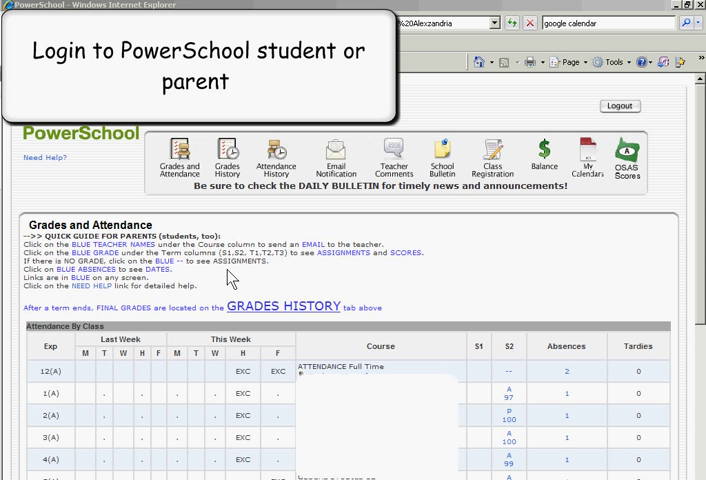
{"action": "mouse_move", "coordinate": [128, 152]}
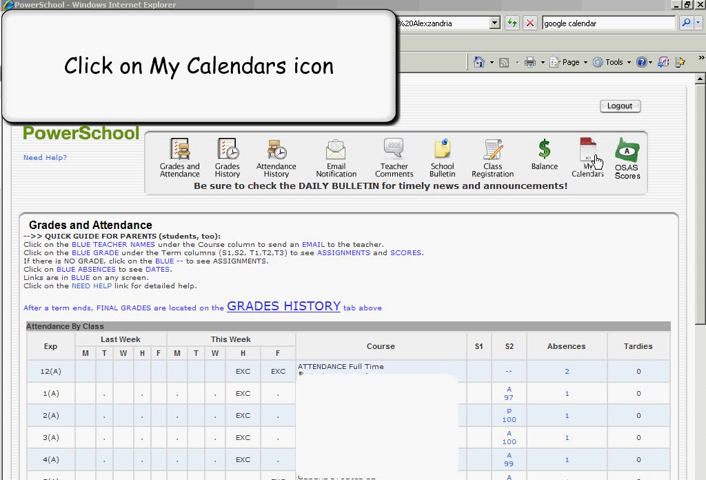
Step: Go to the My Calendars page from the PowerSchool home icon bar
{"action": "left_click", "coordinate": [588, 160]}
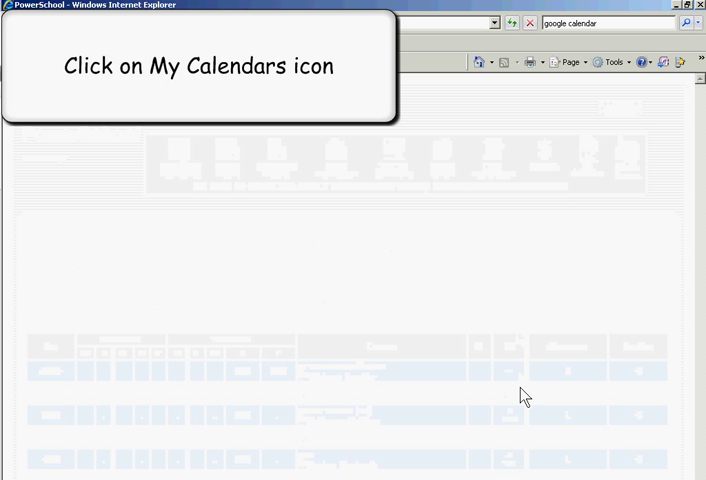
{"action": "left_click", "coordinate": [592, 156]}
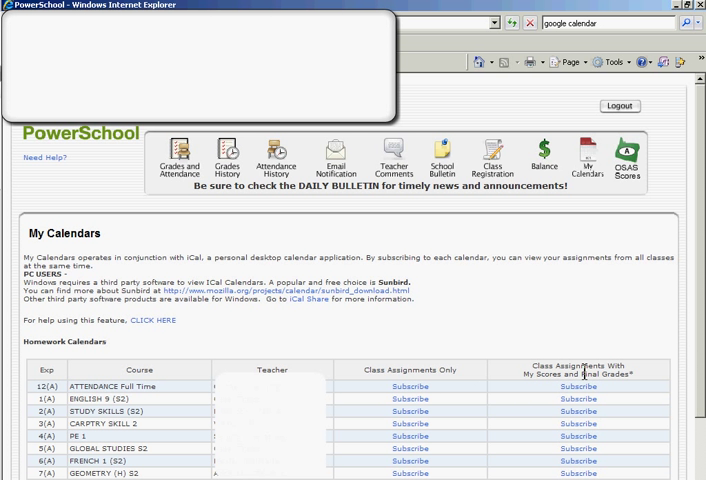
{"action": "mouse_move", "coordinate": [132, 412]}
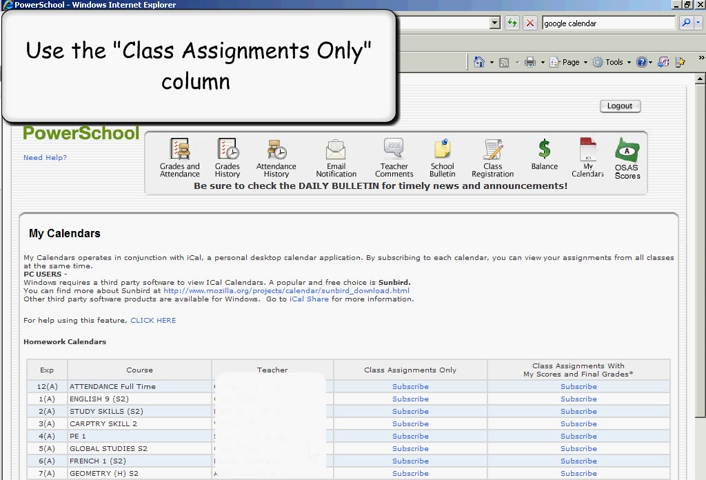
{"action": "mouse_move", "coordinate": [450, 368]}
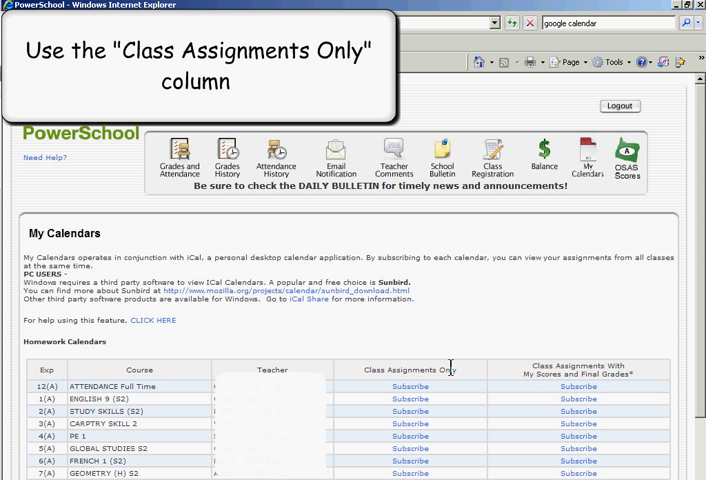
{"action": "mouse_move", "coordinate": [452, 368]}
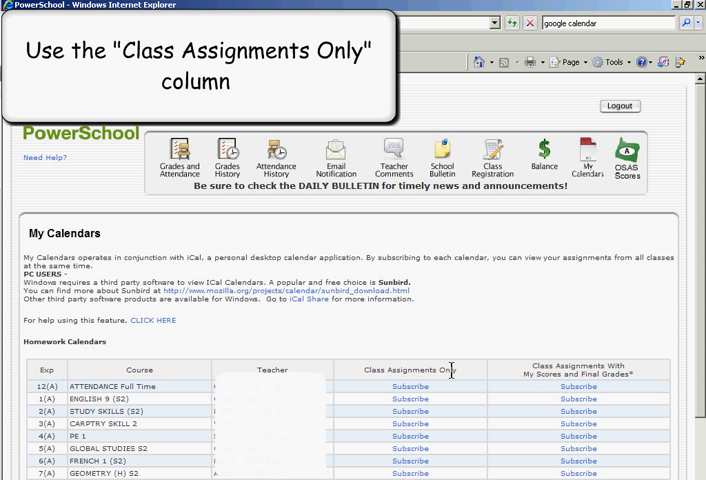
{"action": "mouse_move", "coordinate": [644, 388]}
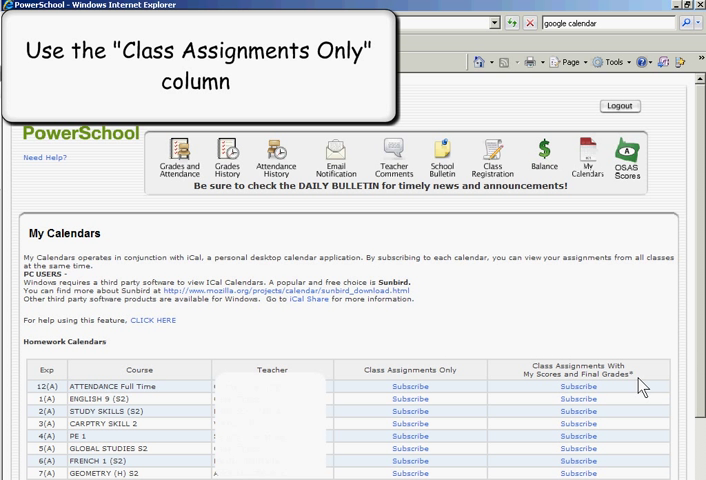
{"action": "mouse_move", "coordinate": [528, 396]}
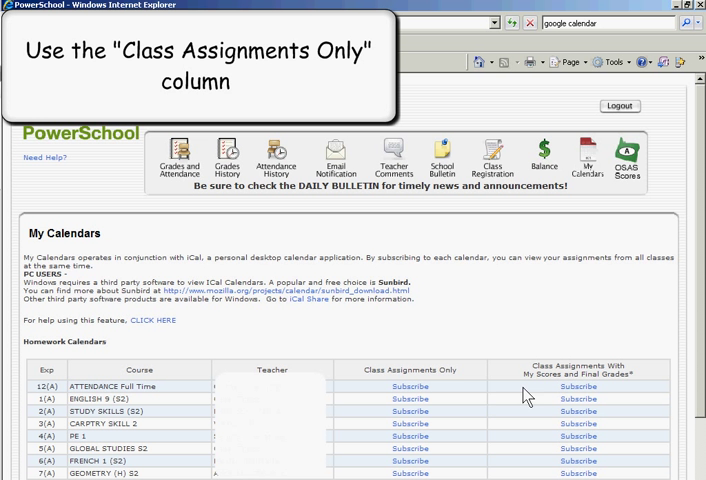
{"action": "mouse_move", "coordinate": [344, 424]}
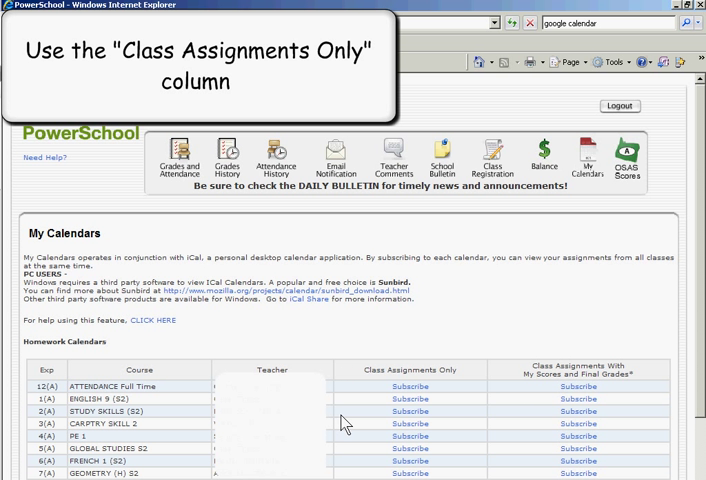
{"action": "mouse_move", "coordinate": [344, 424]}
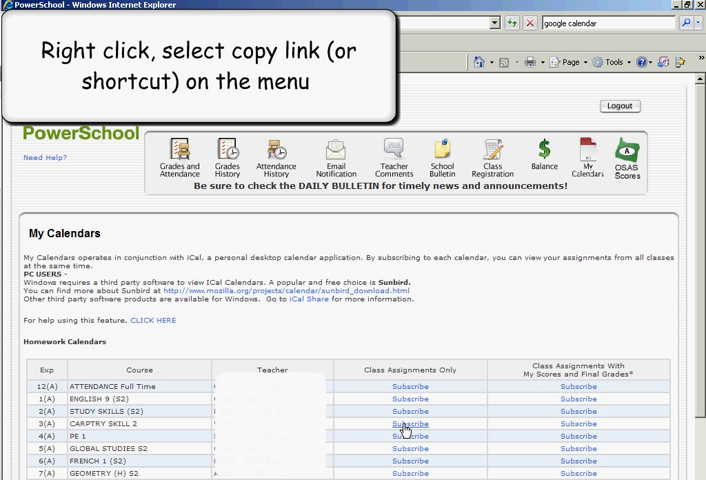
Step: Copy the shortcut of a course's Class Assignments Only Subscribe link
{"action": "right_click", "coordinate": [408, 424]}
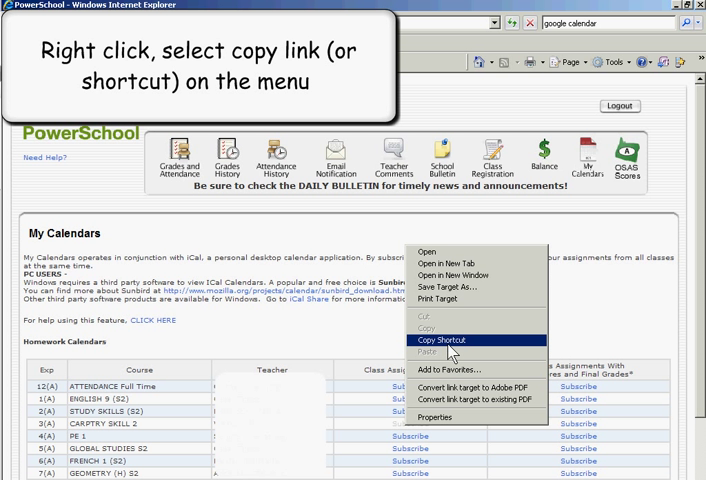
{"action": "left_click", "coordinate": [436, 340]}
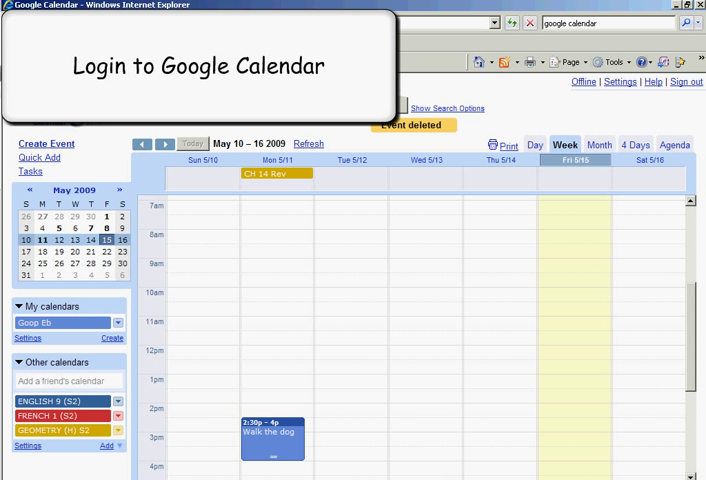
{"action": "mouse_move", "coordinate": [318, 216]}
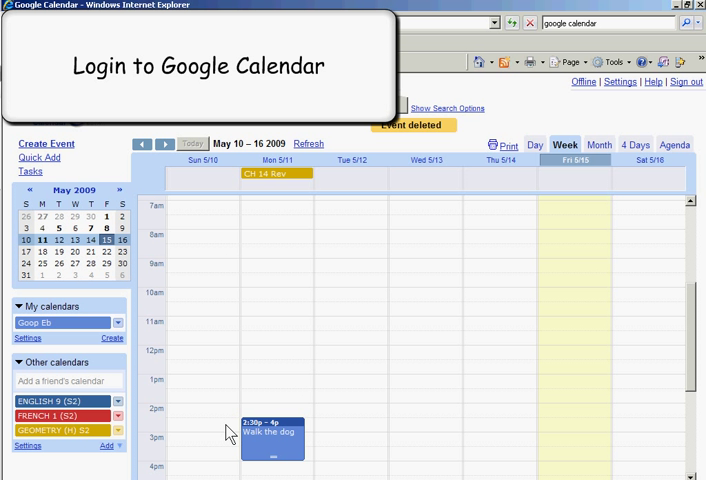
{"action": "mouse_move", "coordinate": [72, 432]}
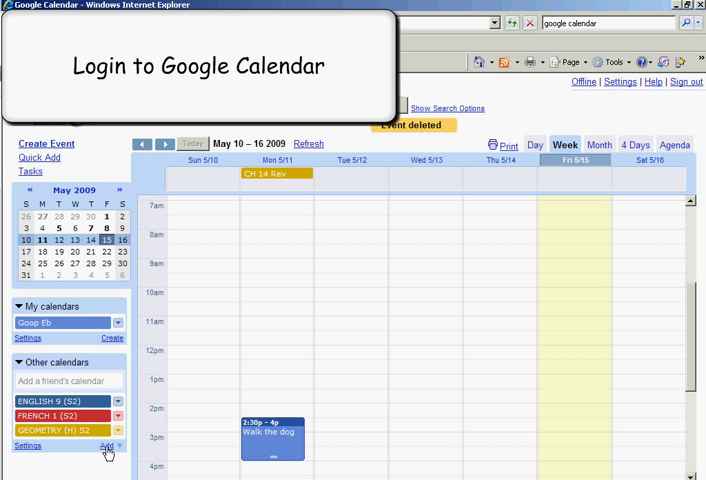
Step: Under Other calendars, choose Add and then Add by URL
{"action": "left_click", "coordinate": [108, 444]}
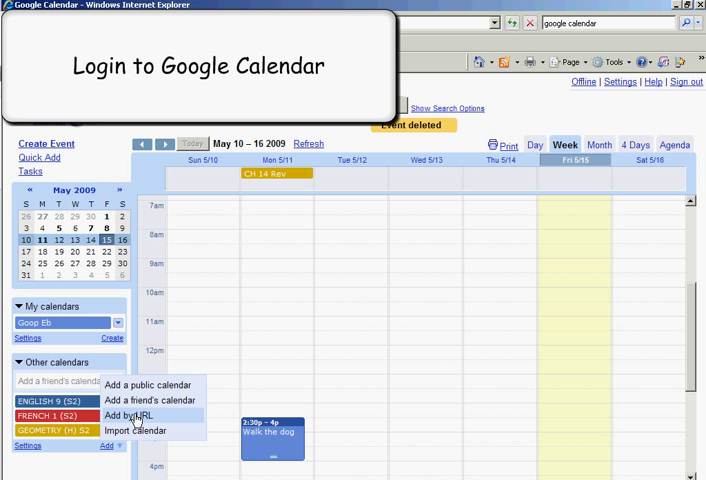
{"action": "left_click", "coordinate": [128, 416]}
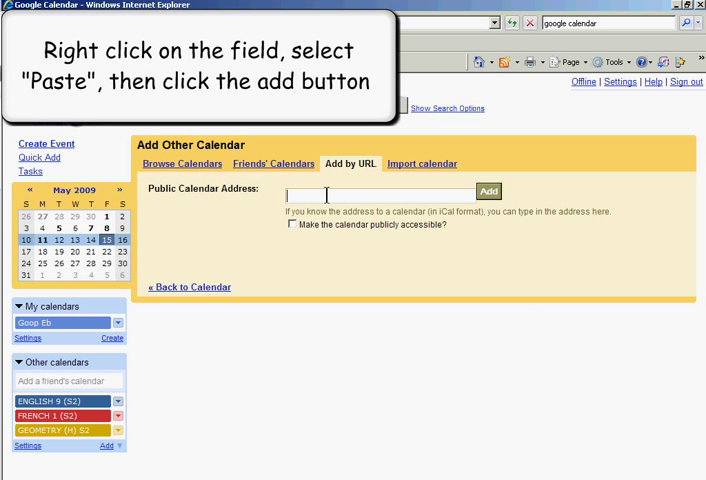
Step: Paste ashland.k12.or.us/iCal/381/848/4/homework.ics as the public calendar address and add it
{"action": "type", "text": "ashland.k12.or.us/iCal/381/848/4/homework.ics"}
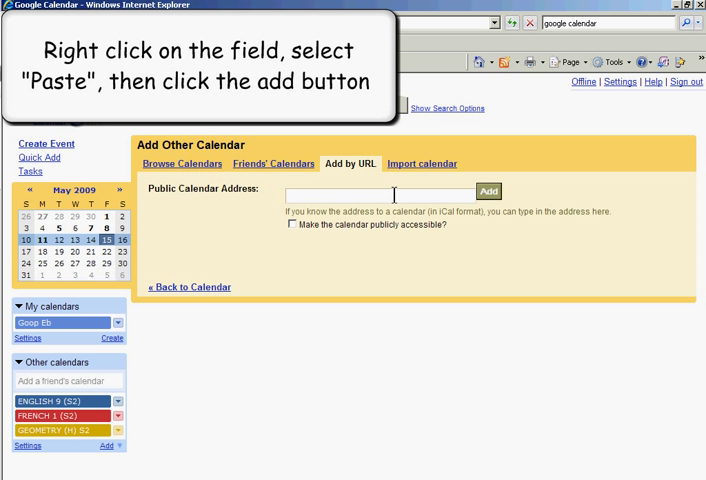
{"action": "type", "text": "ashland.k12.or.us/iCal/381/848/4/homework.ics"}
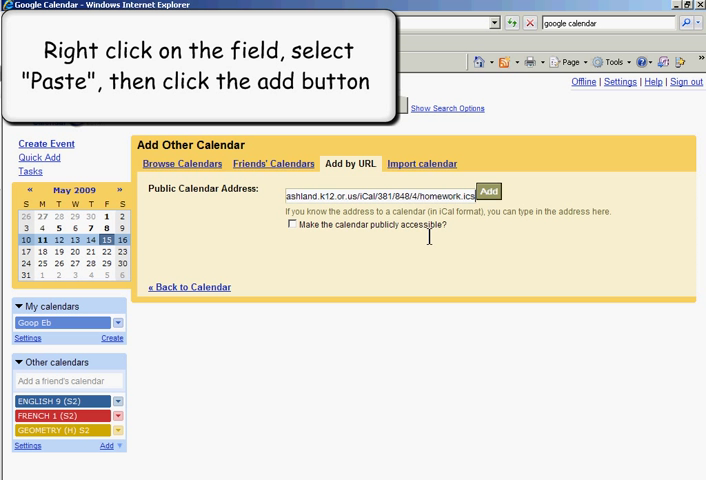
{"action": "left_click", "coordinate": [488, 192]}
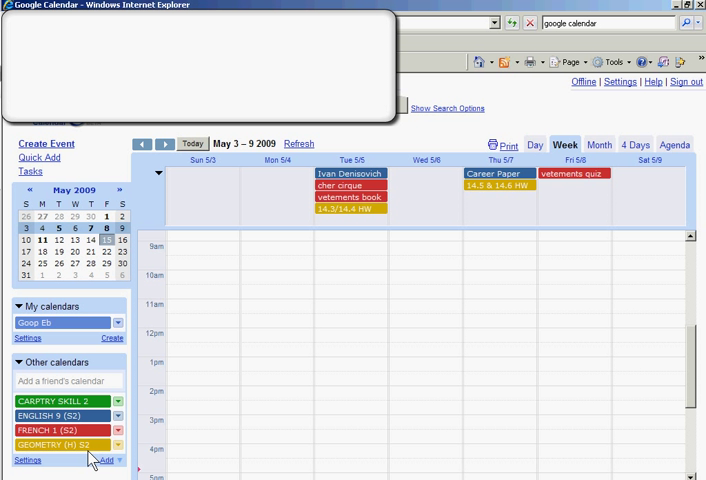
{"action": "mouse_move", "coordinate": [312, 338]}
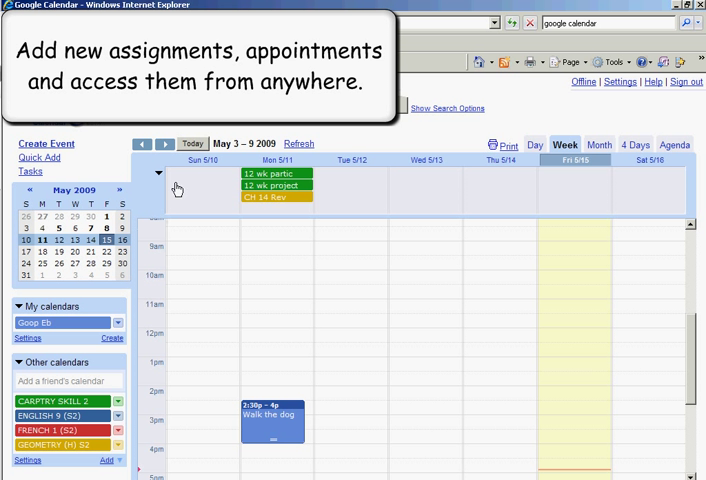
Step: Start a Tuesday 9am event and title it 'Big paper due to'
{"action": "left_click", "coordinate": [164, 144]}
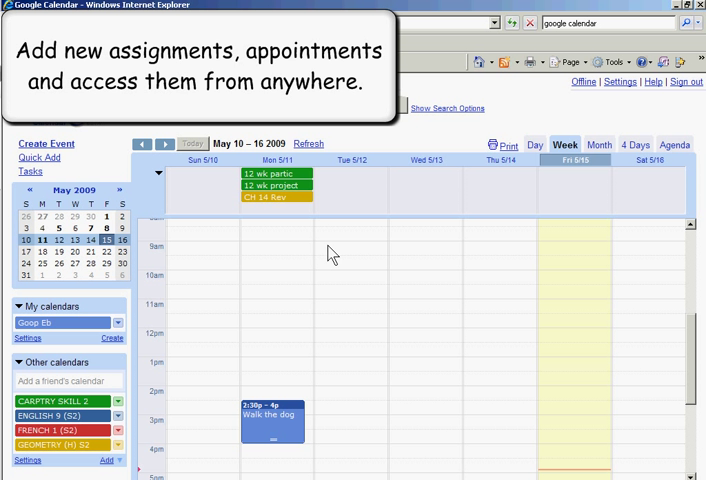
{"action": "left_click", "coordinate": [344, 256]}
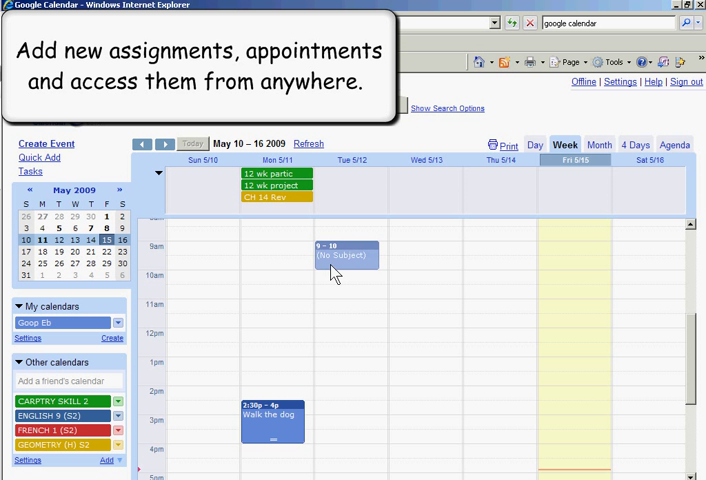
{"action": "left_click", "coordinate": [344, 256]}
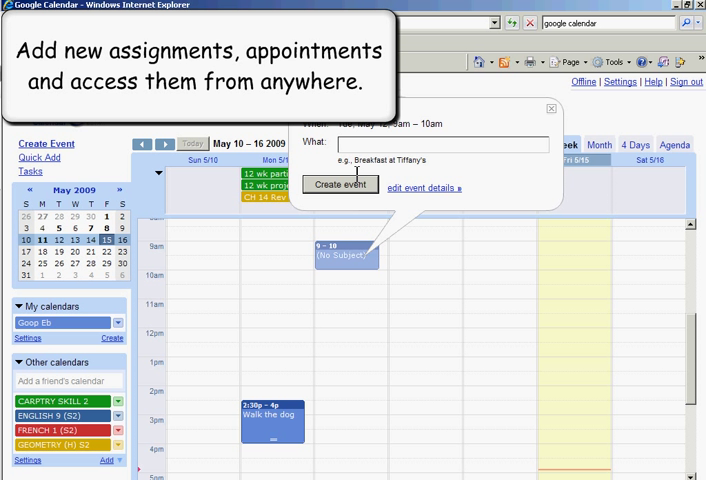
{"action": "type", "text": "Big"}
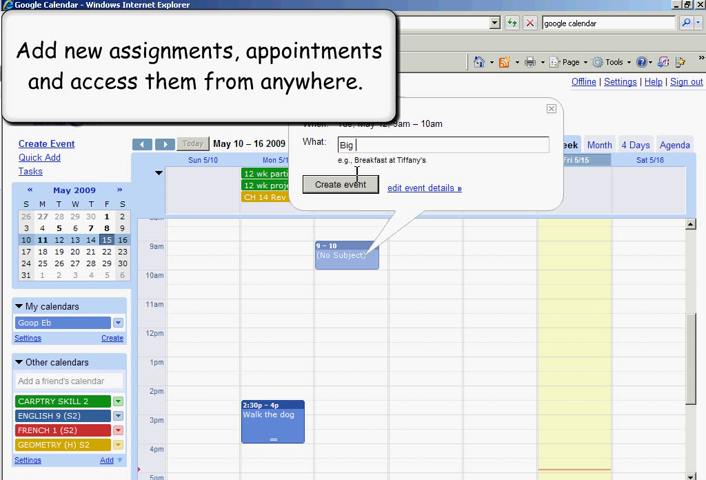
{"action": "type", "text": "paper d"}
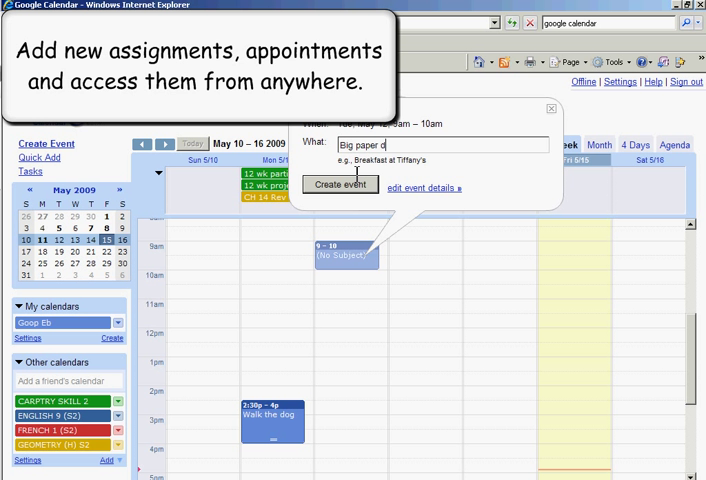
{"action": "type", "text": "ur to j"}
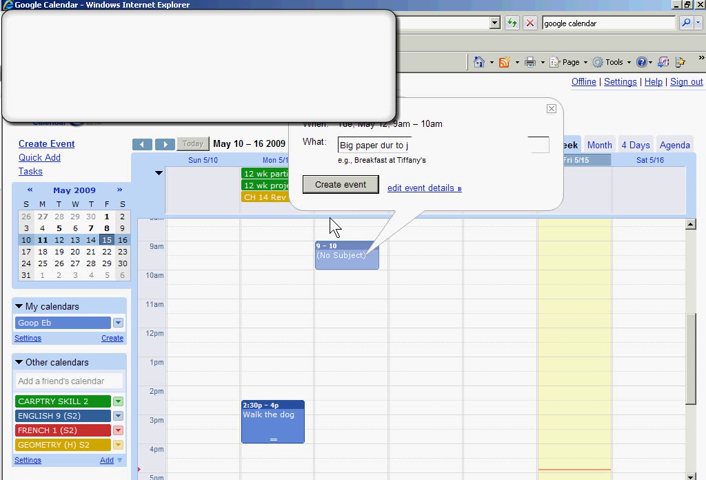
Step: Create the event, check the previous week, and return to May 10–16
{"action": "left_click", "coordinate": [340, 184]}
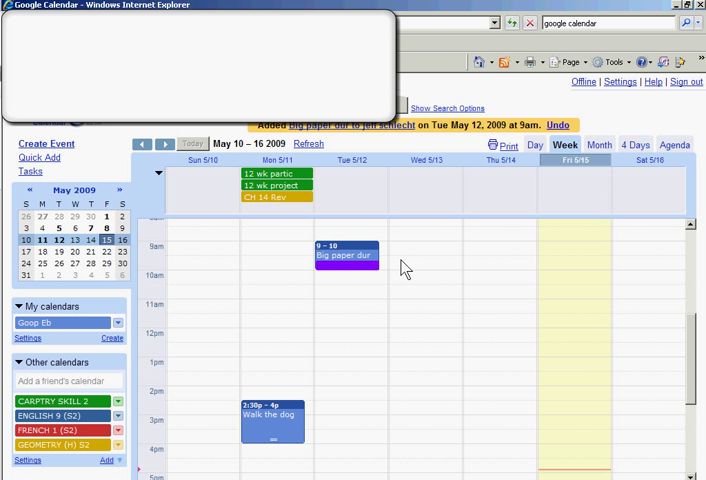
{"action": "mouse_move", "coordinate": [166, 196]}
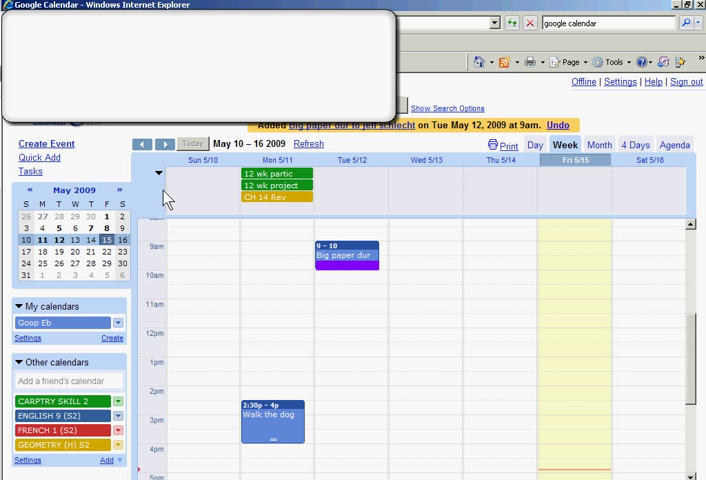
{"action": "left_click", "coordinate": [142, 144]}
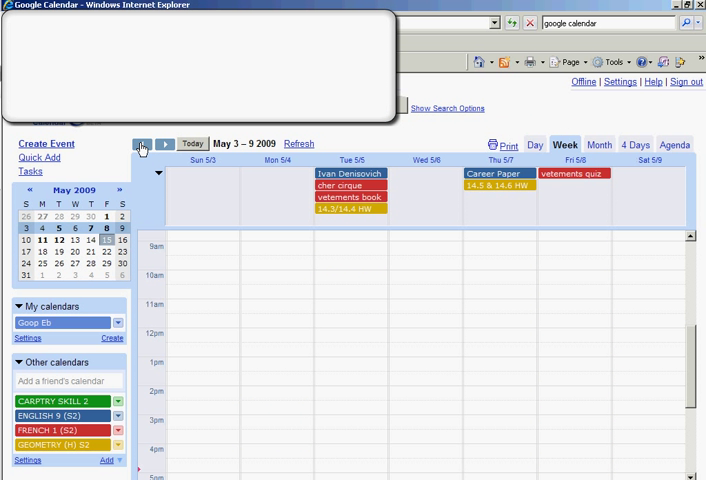
{"action": "left_click", "coordinate": [164, 144]}
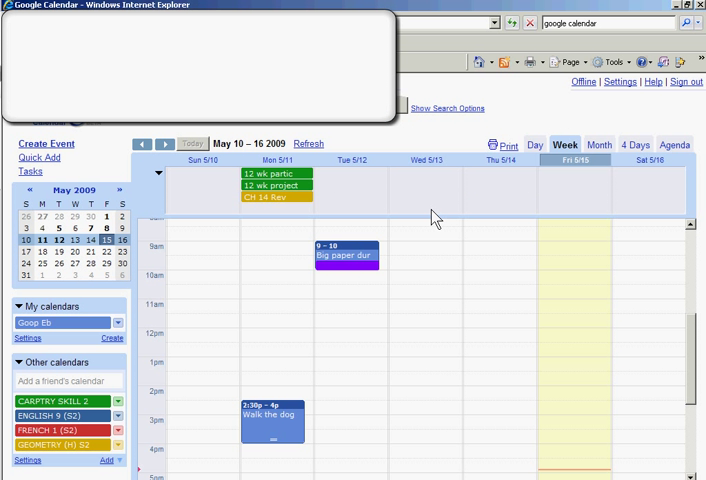